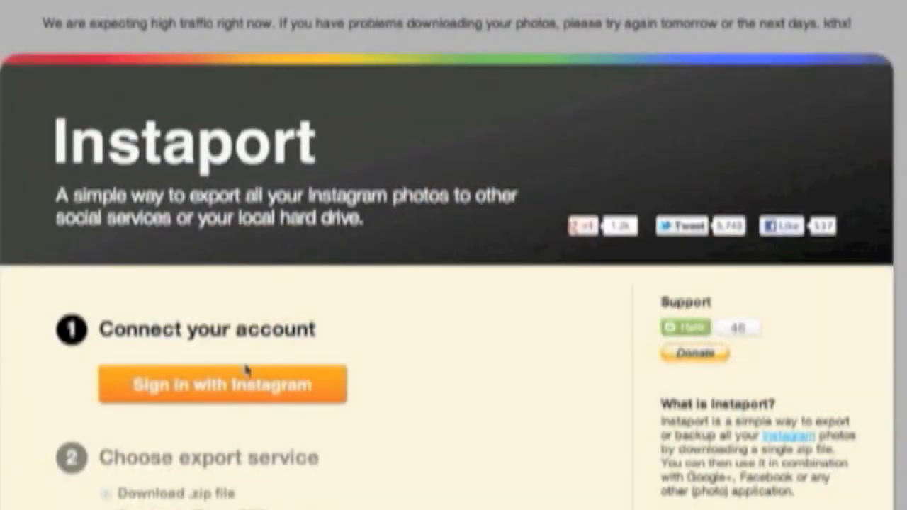
{"action": "mouse_move", "coordinate": [243, 384]}
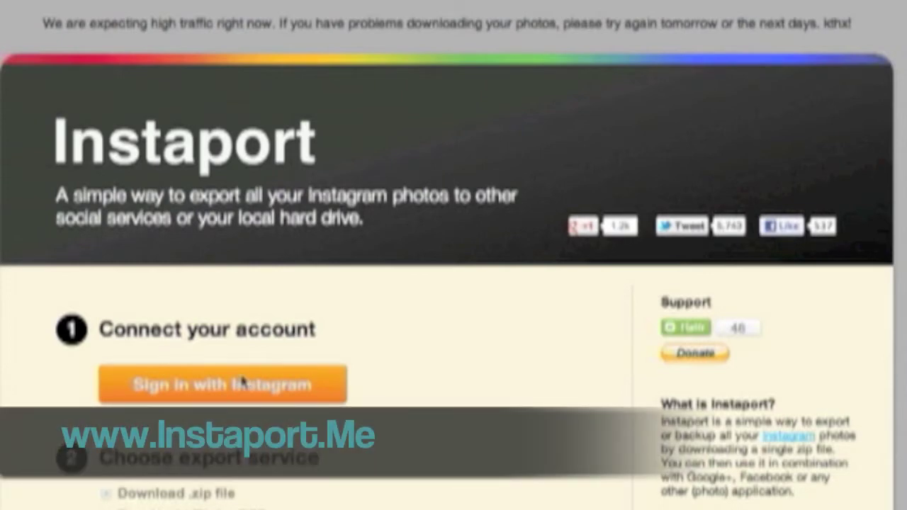
- Start 'Sign in with Instagram' from Instaport's Connect your account section
{"action": "left_click", "coordinate": [222, 384]}
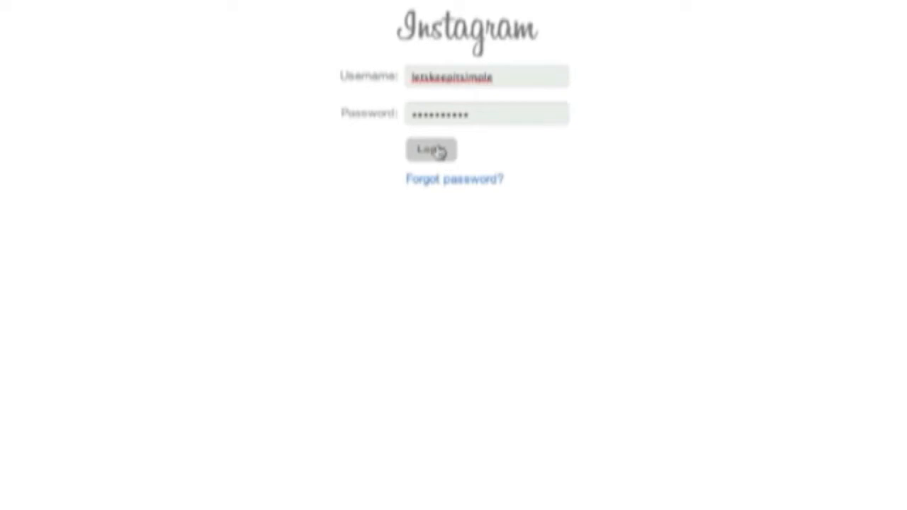
- Log in to Instagram and answer Yes to grant Instaport.me access to the account
{"action": "left_click", "coordinate": [430, 150]}
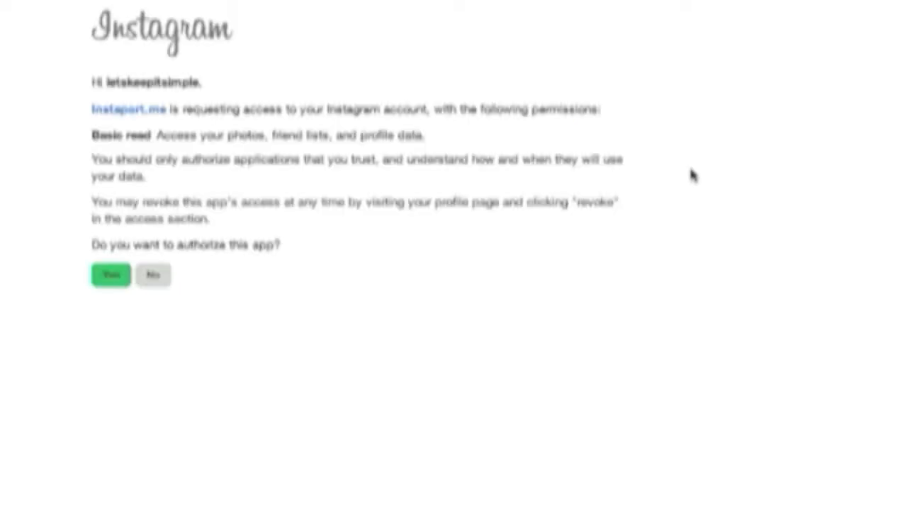
{"action": "mouse_move", "coordinate": [374, 150]}
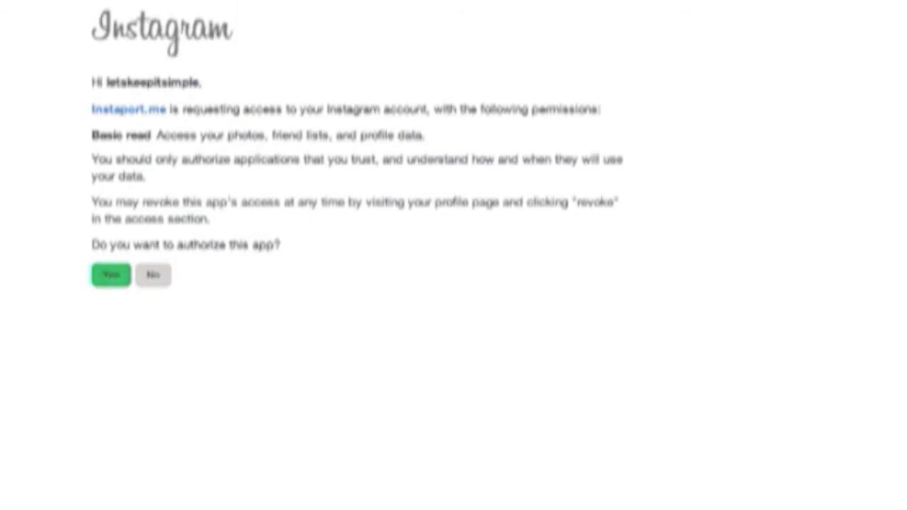
{"action": "left_click", "coordinate": [111, 275]}
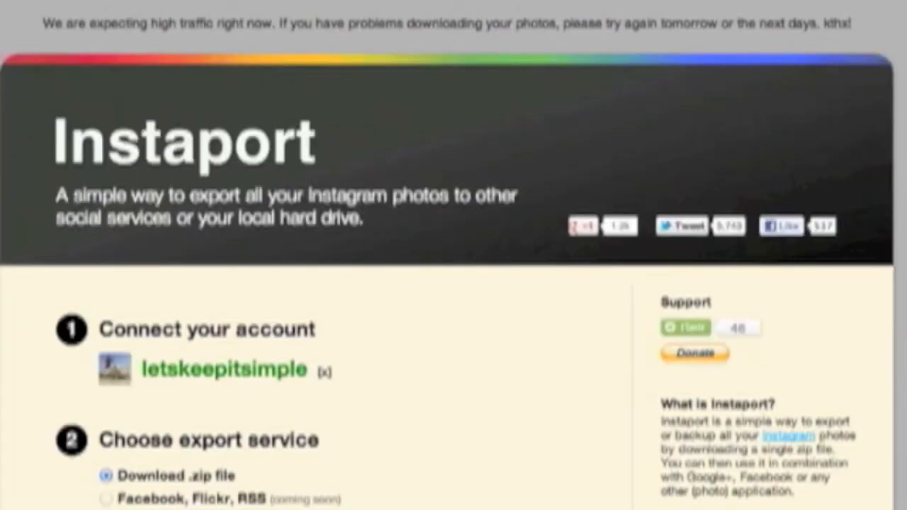
{"action": "mouse_move", "coordinate": [255, 465]}
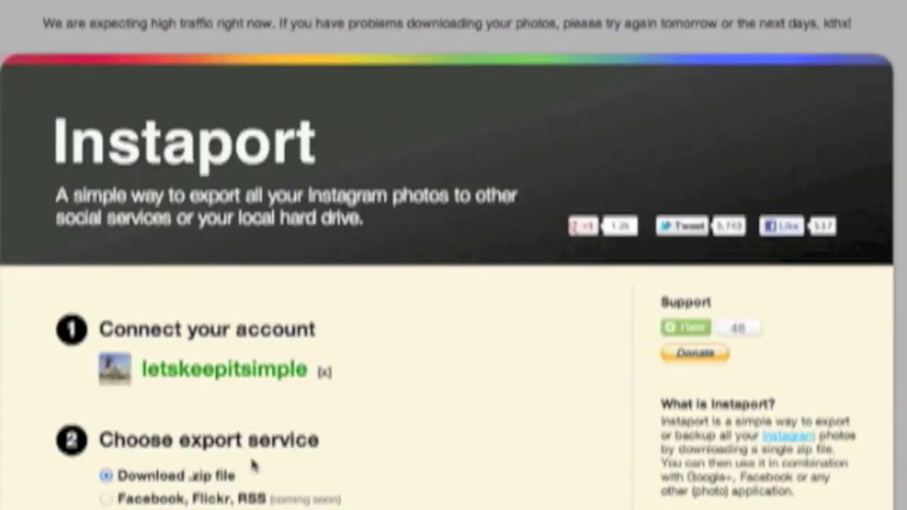
{"action": "mouse_move", "coordinate": [227, 503]}
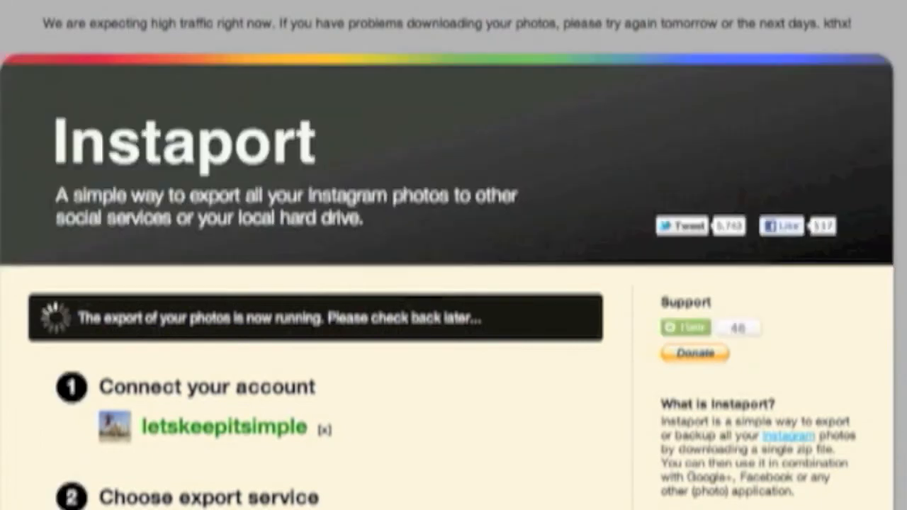
- Let the .zip export finish and open the downloaded Instagram photos folder from Downloads
{"action": "scroll", "scroll_direction": "down", "scroll_amount": 3}
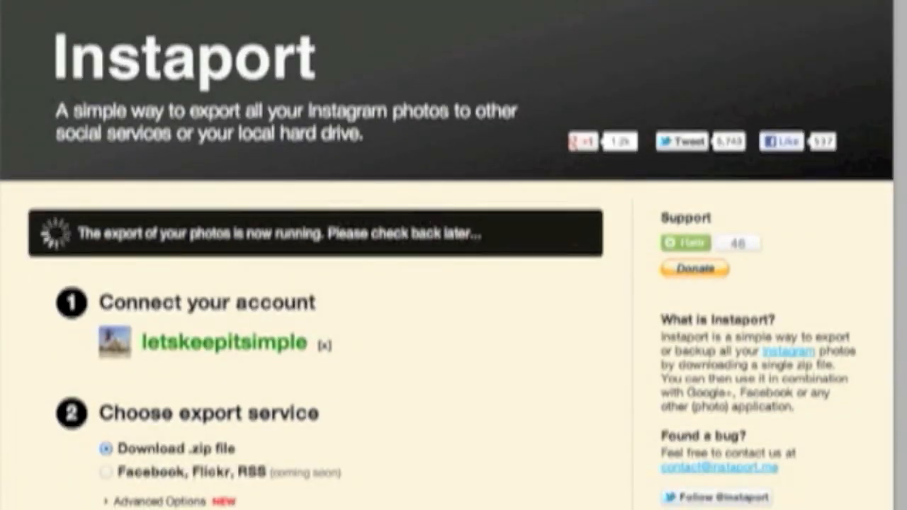
{"action": "scroll", "scroll_direction": "down", "scroll_amount": 3}
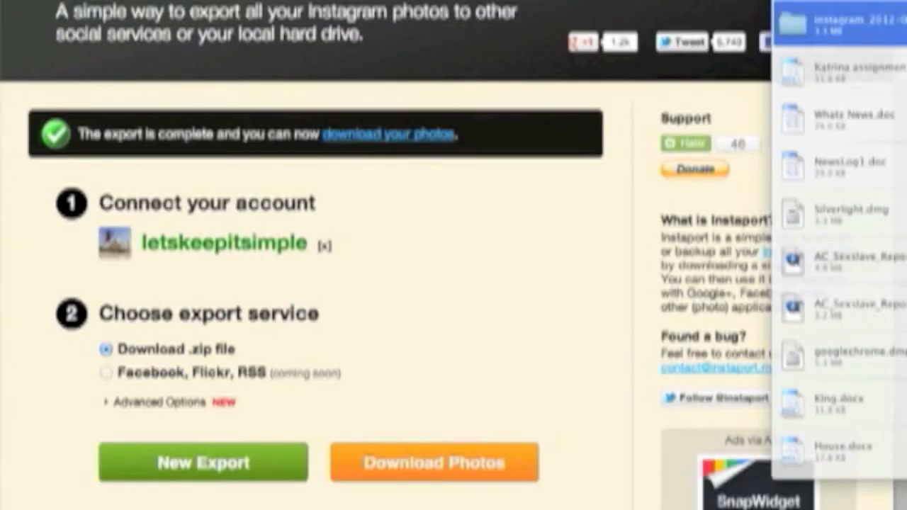
{"action": "double_click", "coordinate": [839, 26]}
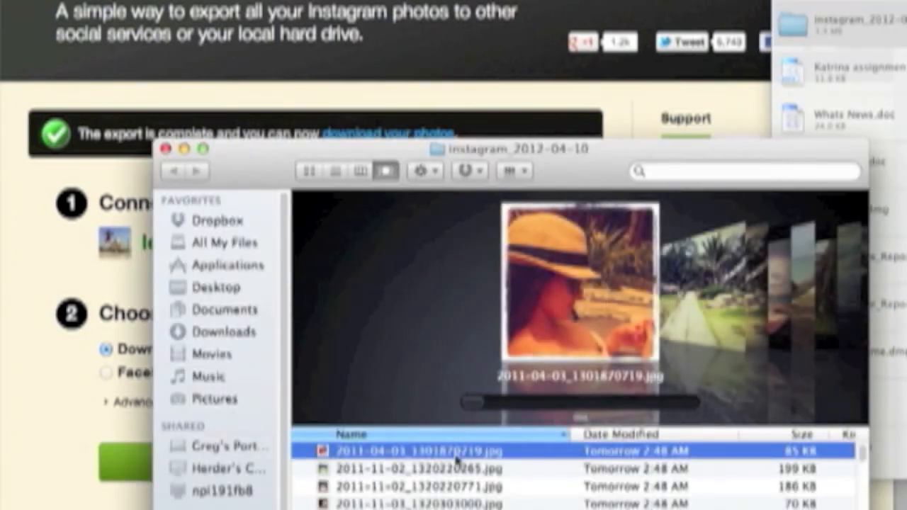
- Preview another exported image in the Instagram_2012-04-10 folder in Cover Flow
{"action": "left_click", "coordinate": [425, 486]}
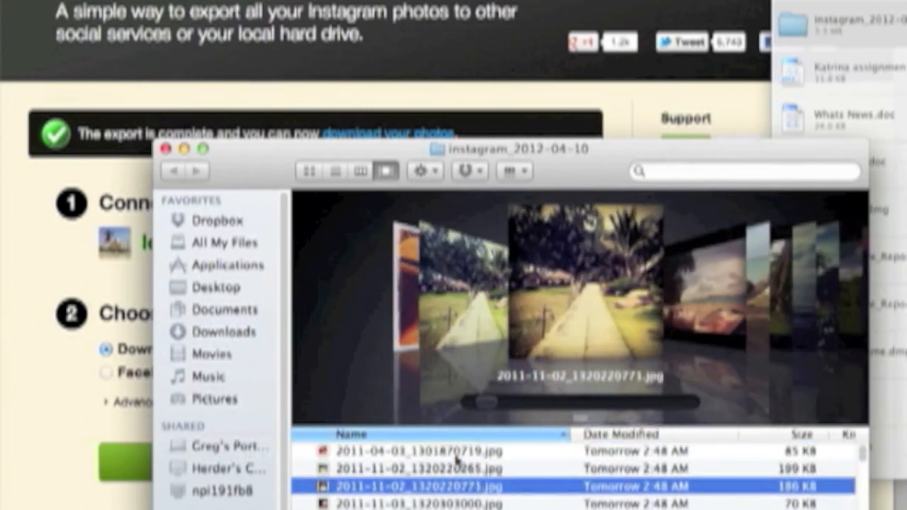